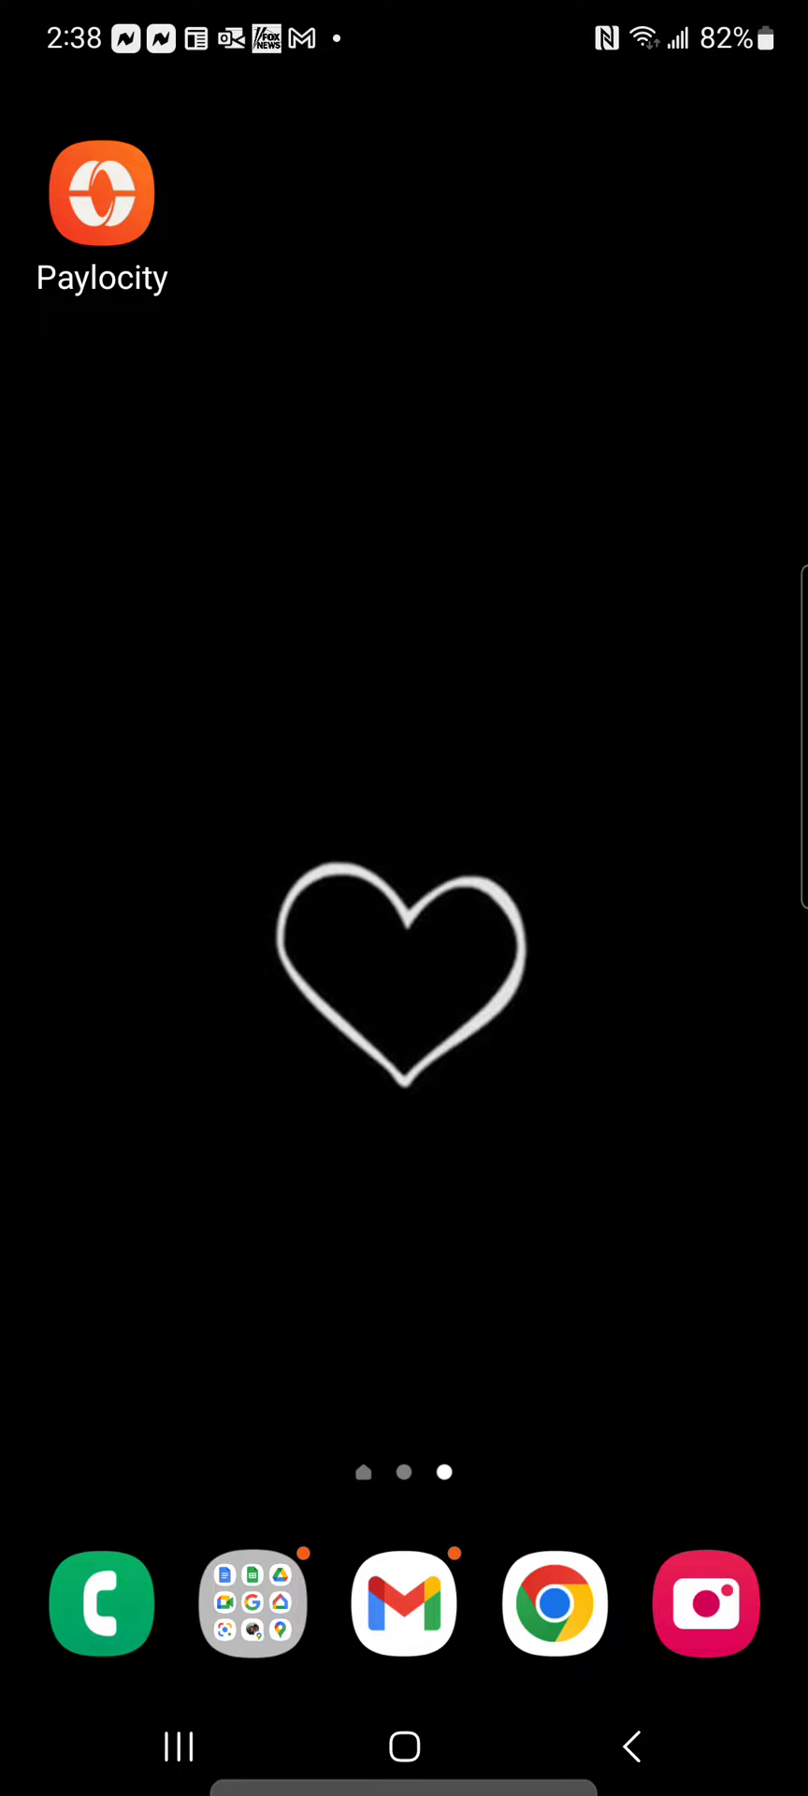
Step: Launch the Paylocity app from the Android home screen to reach its main menu
click(101, 192)
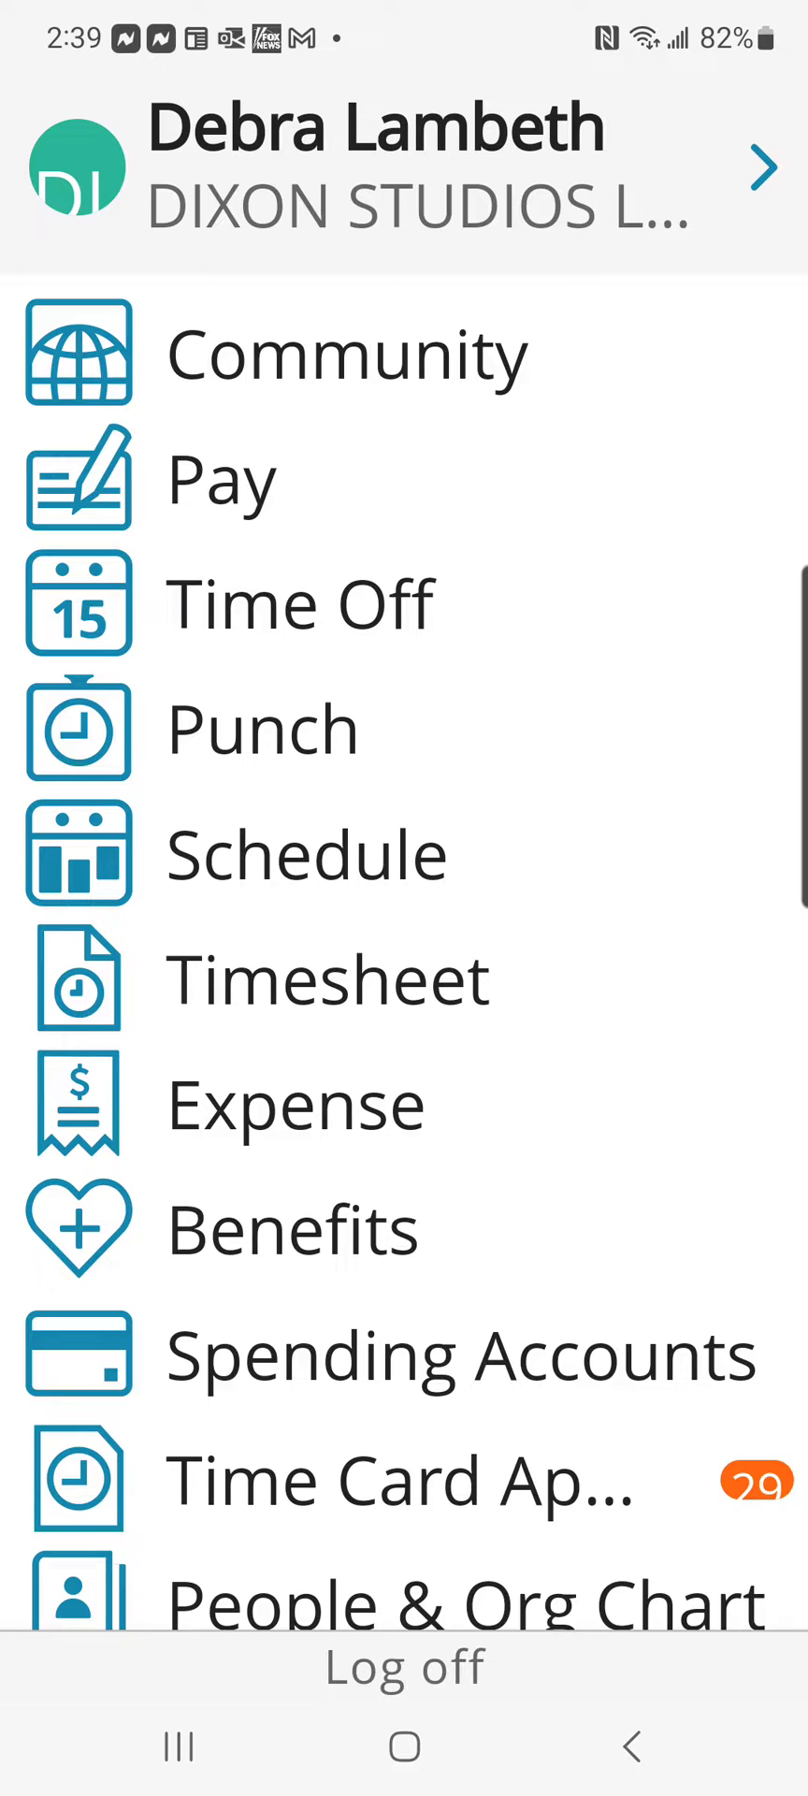
Step: Go to the Punch screen showing the current time with Start Lunch as punch type
click(264, 727)
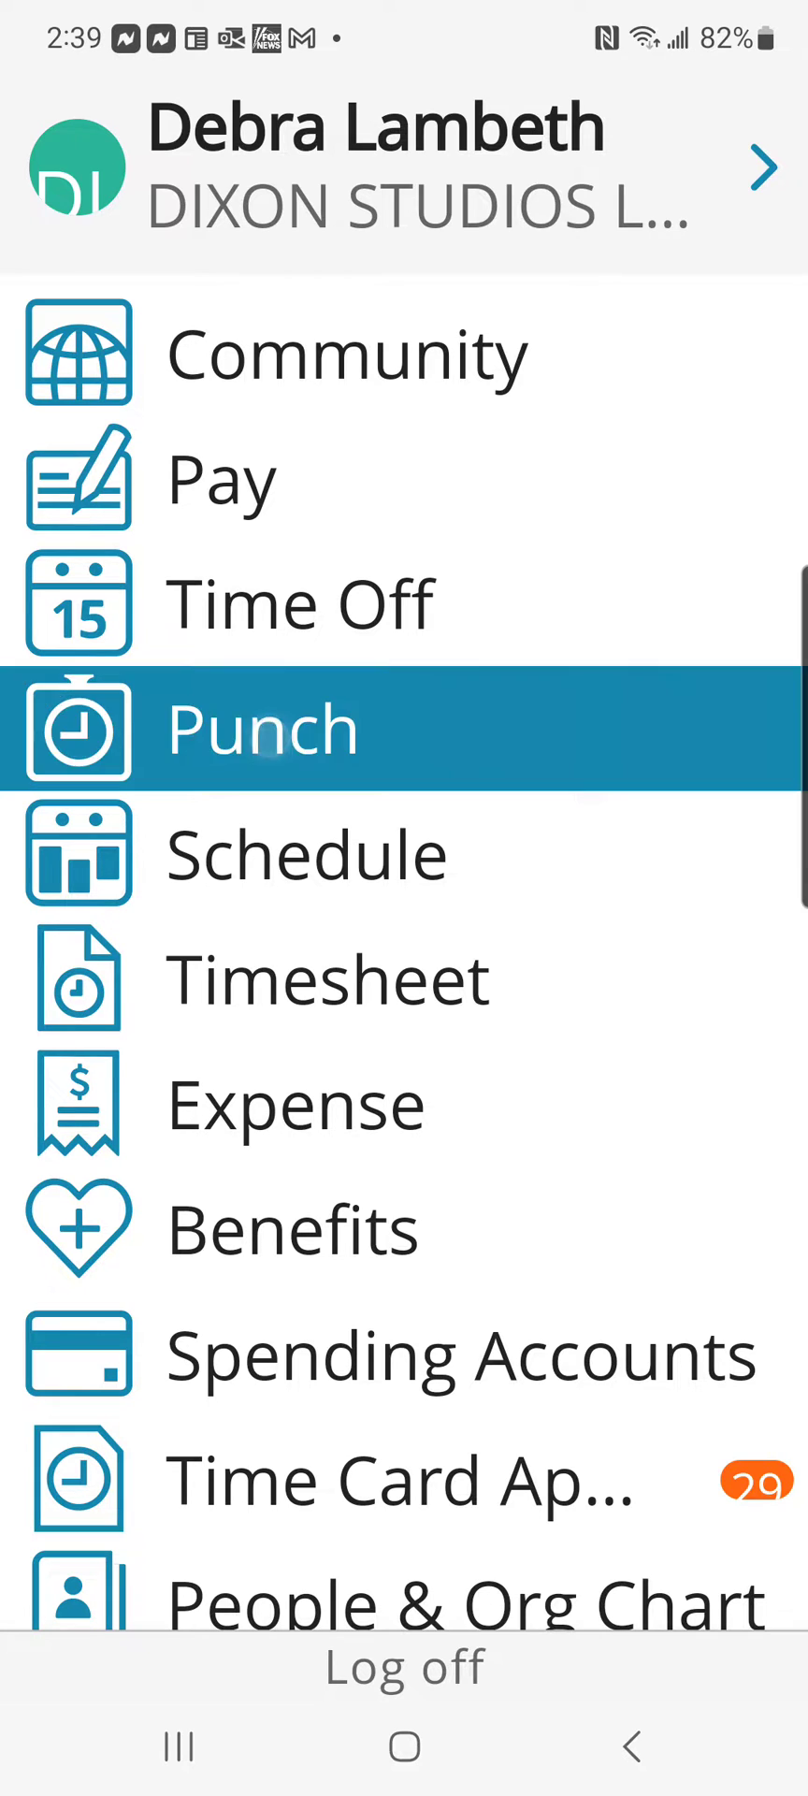
click(262, 727)
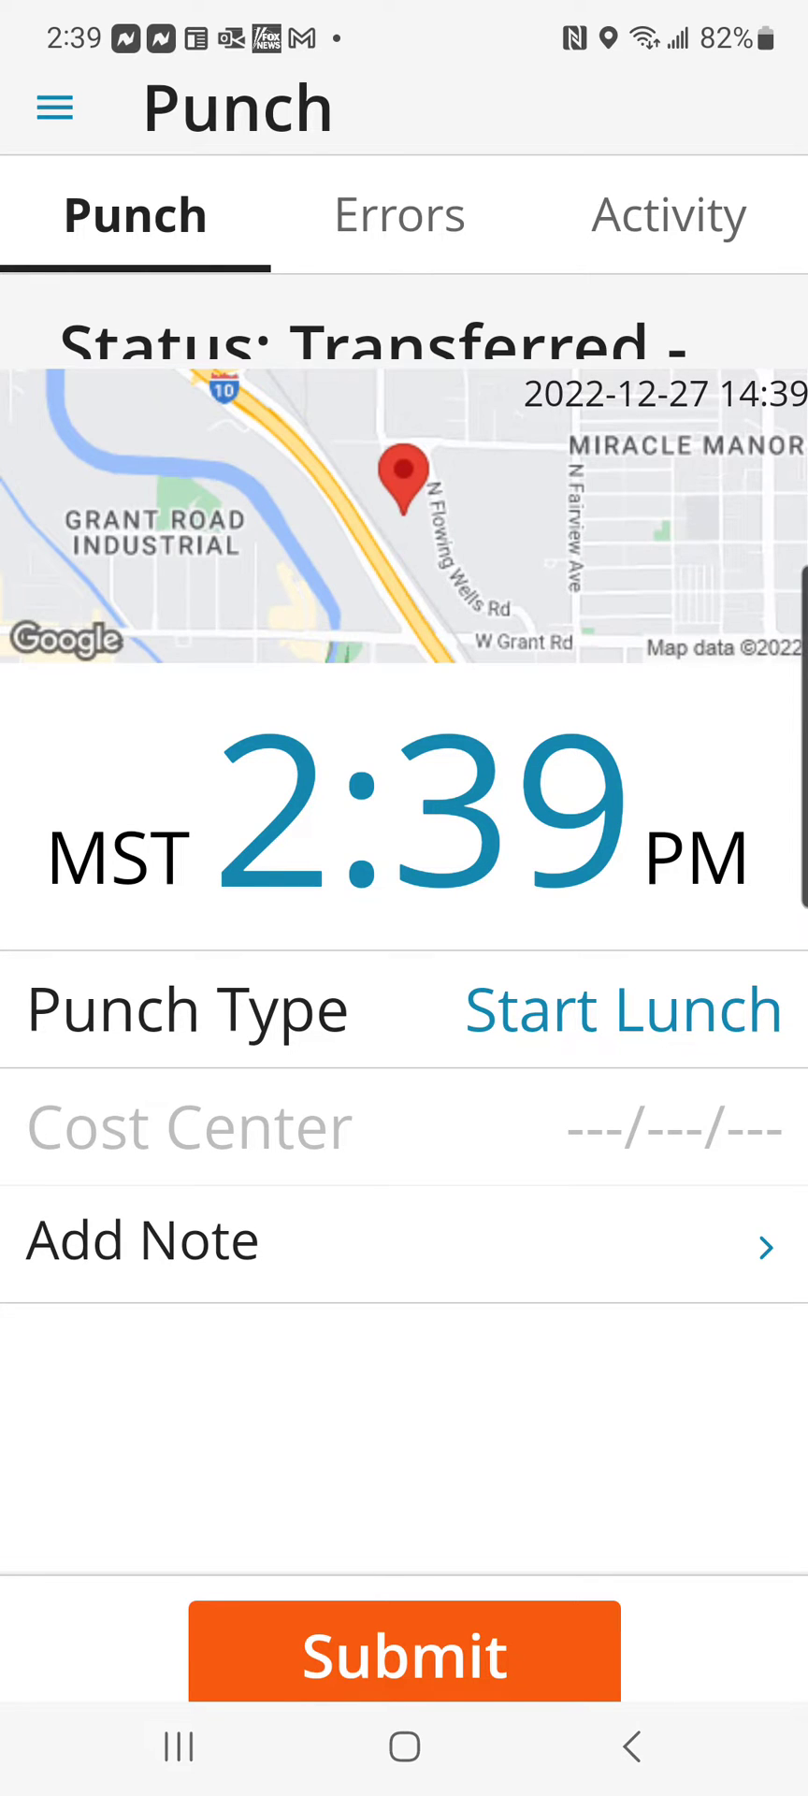
Step: Change the punch type from Start Lunch to Transfer
click(622, 1009)
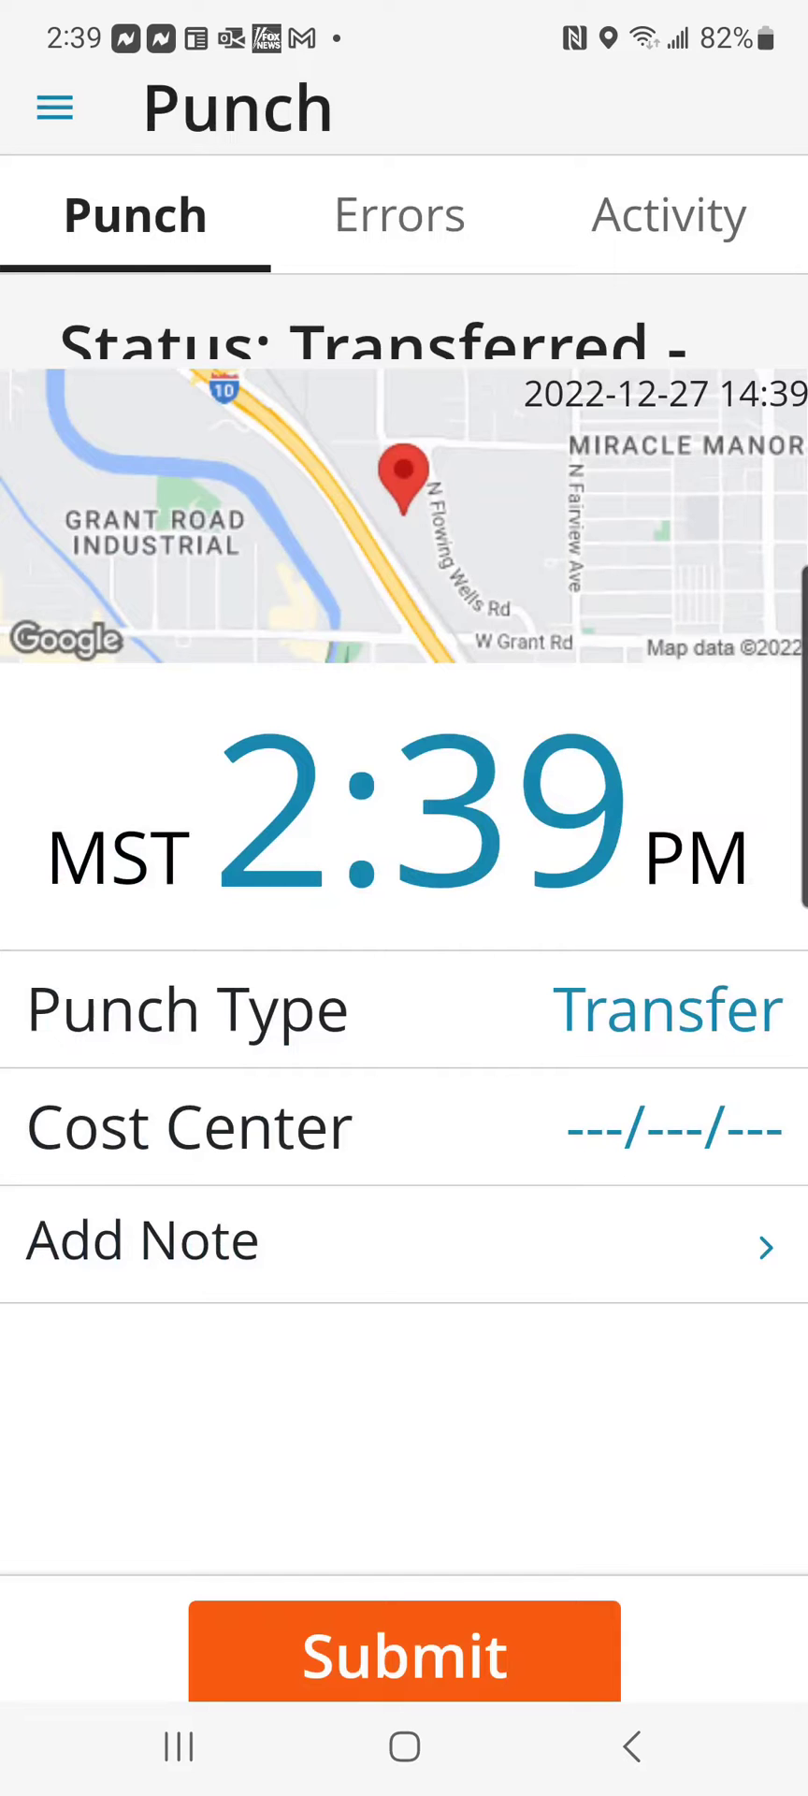
Step: Assign cost center OPCODE FAB - Fabrication Labor and JobNum 00152-03-1 - Fabrication - Shop
click(189, 1124)
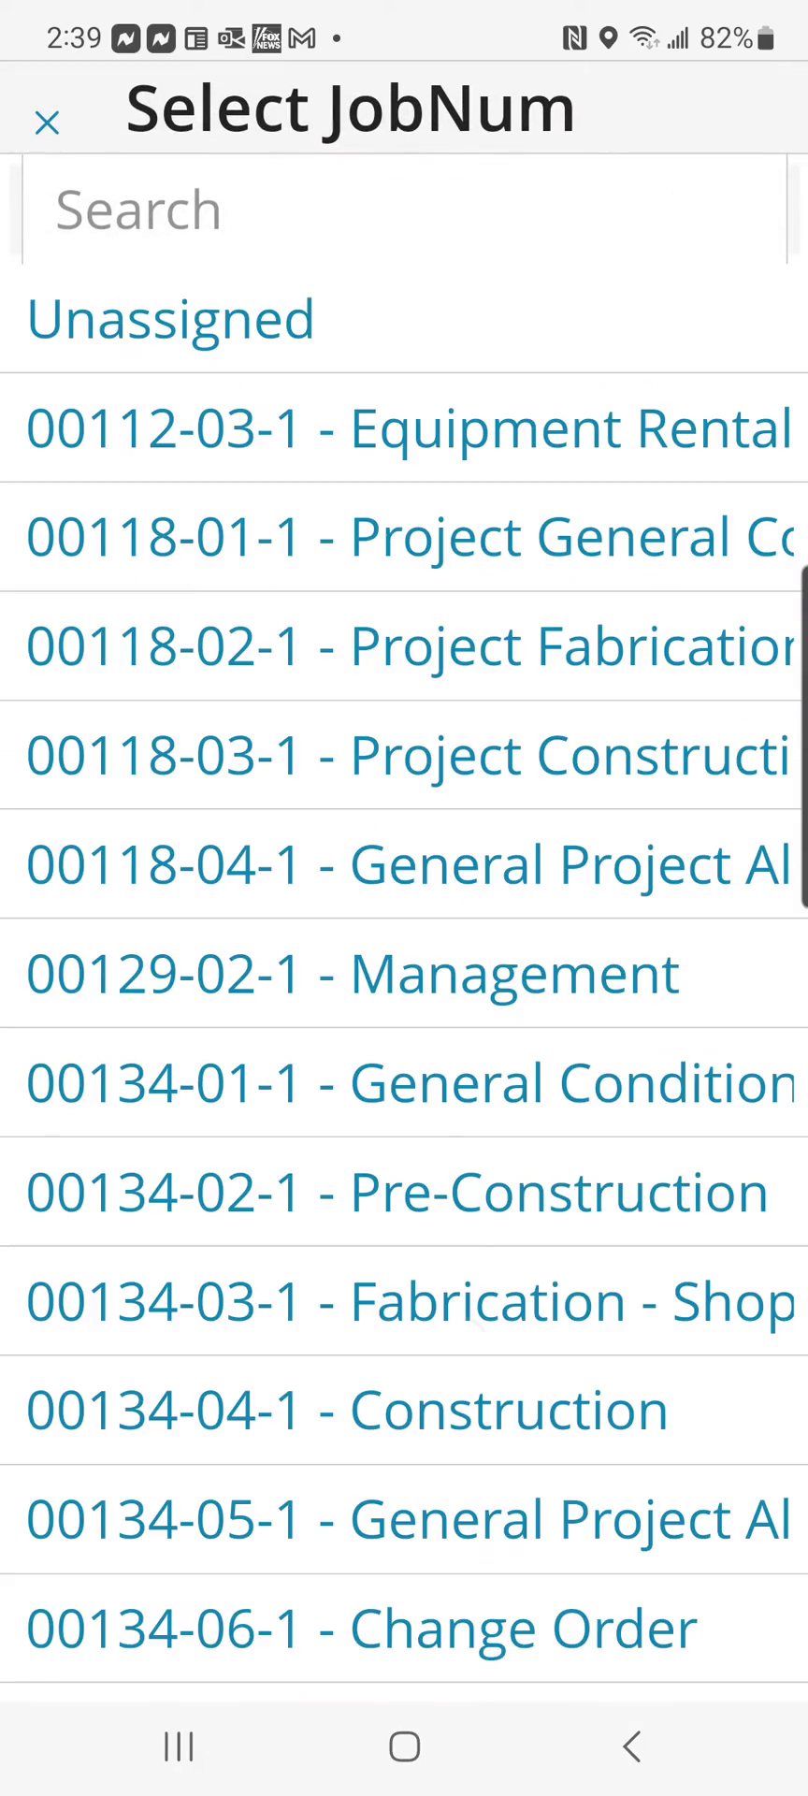
scroll(down, 3)
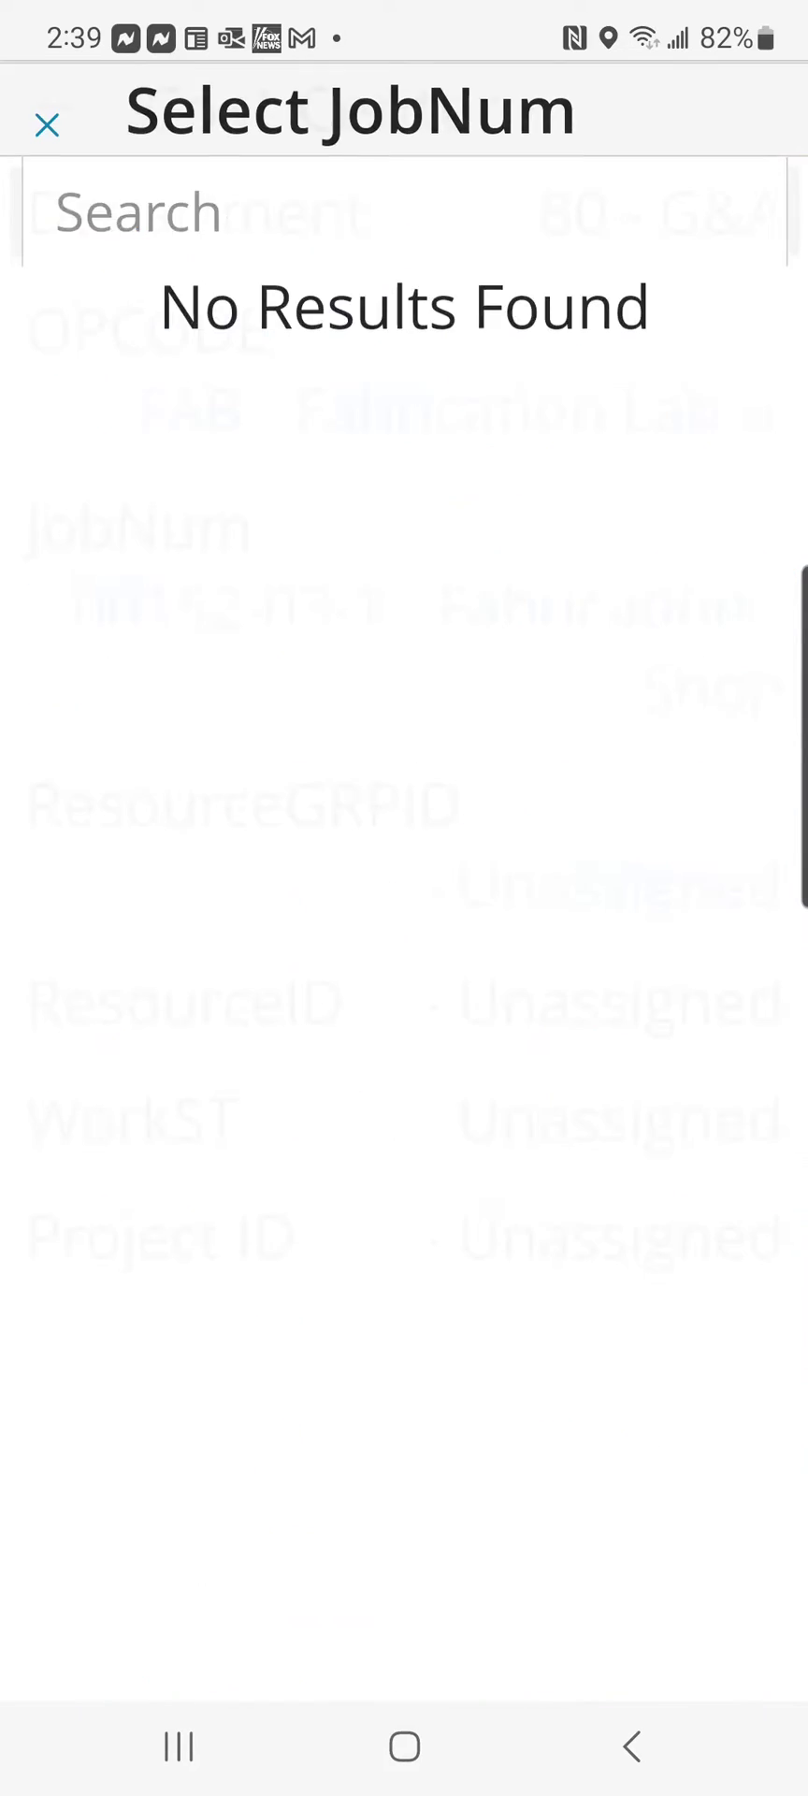
click(45, 123)
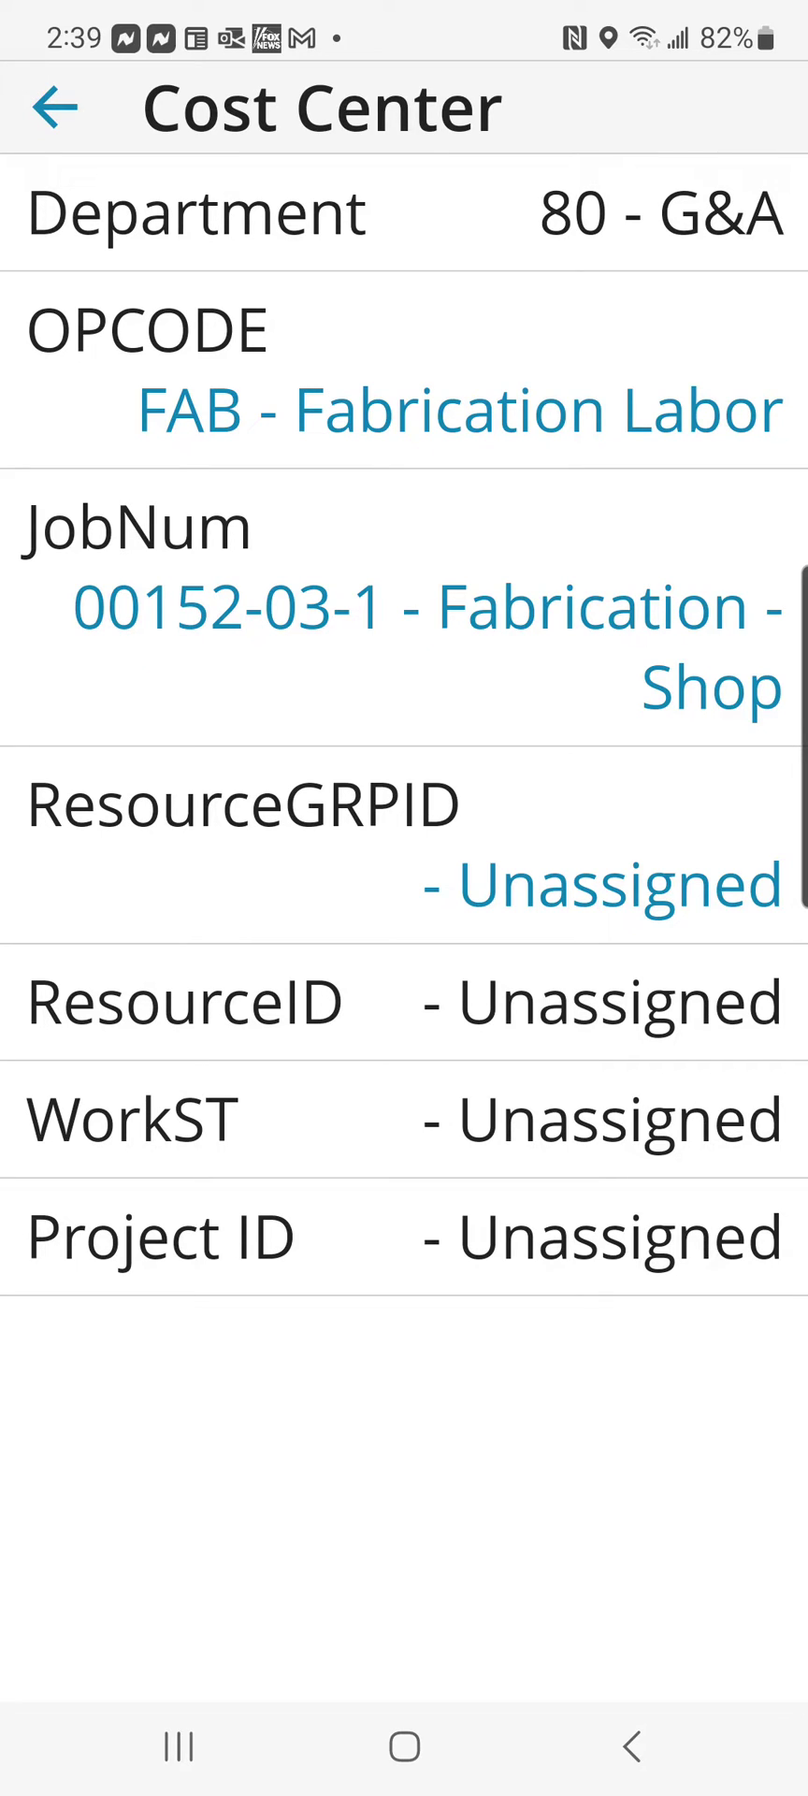
click(55, 107)
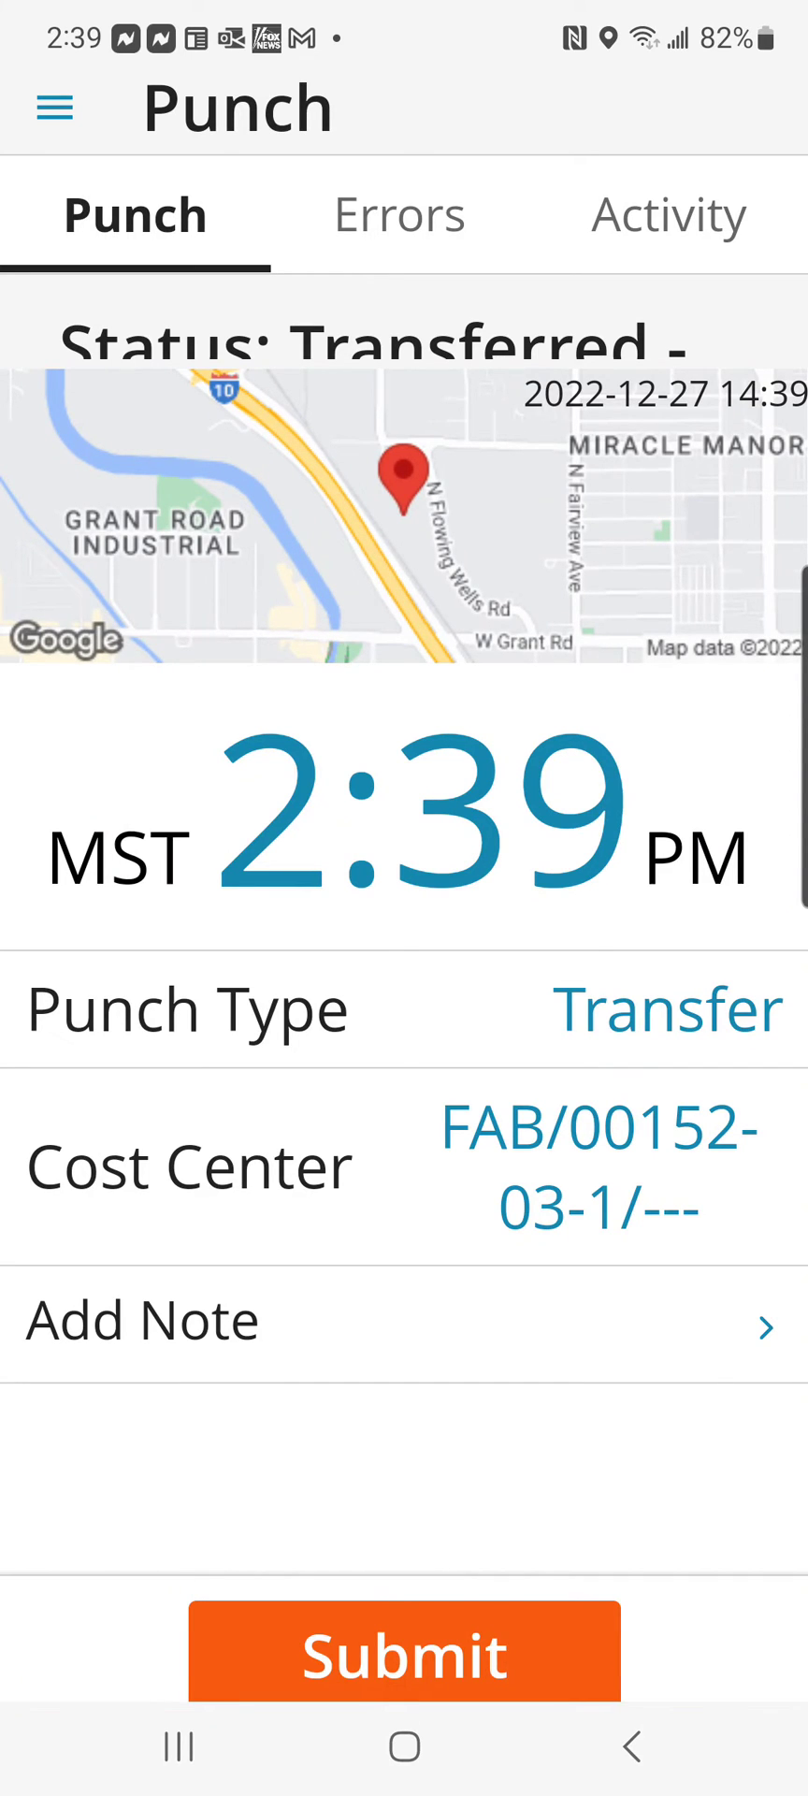
Step: Submit the Transfer punch to FAB/00152-03-1, confirming 'Punch updated successfully'
click(404, 1652)
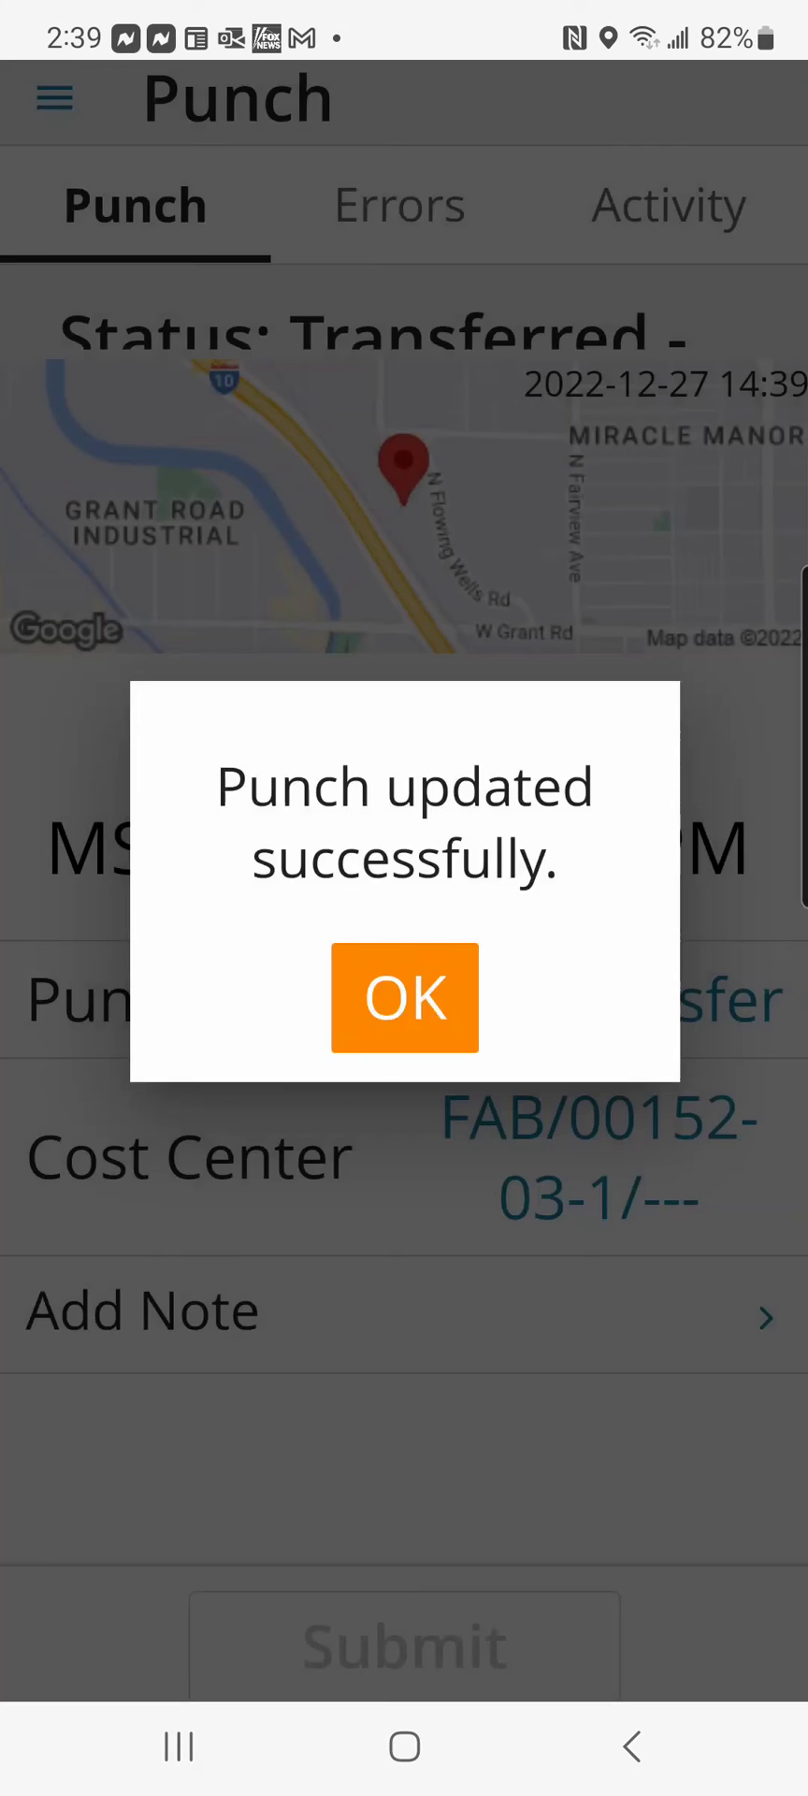